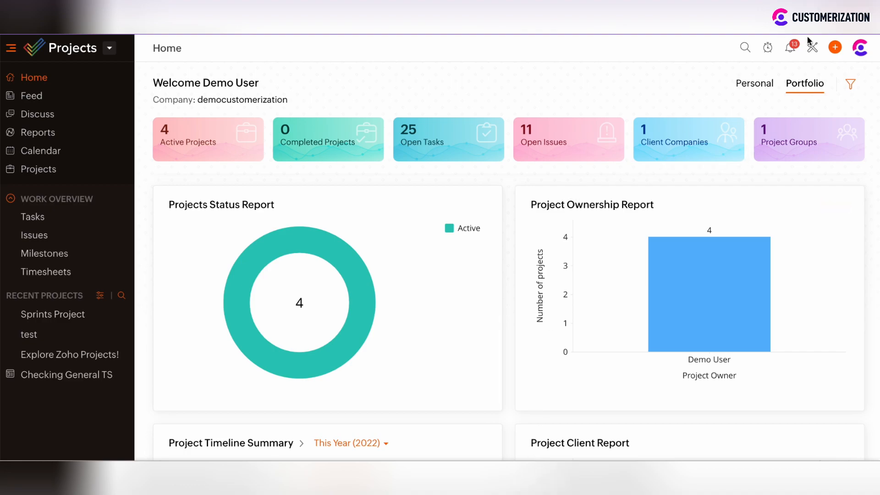
Open Zoho Projects Setup on the Portal Users list
{"action": "left_click", "coordinate": [812, 47]}
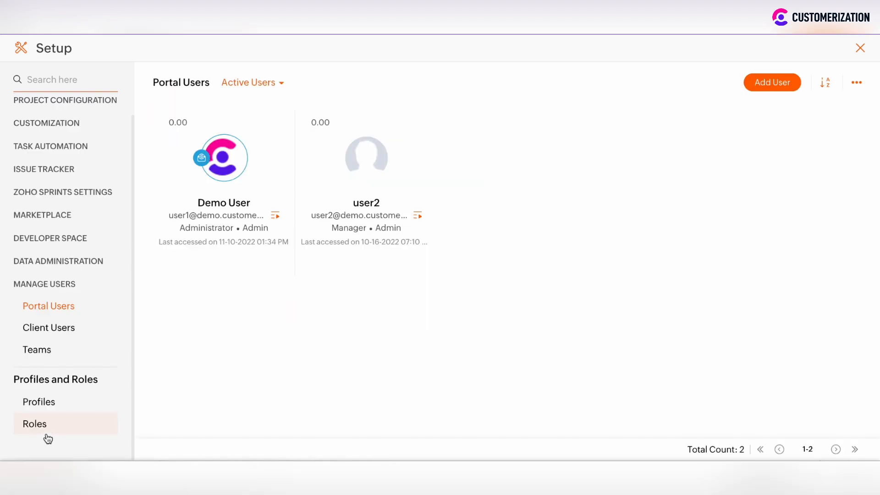
{"action": "mouse_move", "coordinate": [59, 430]}
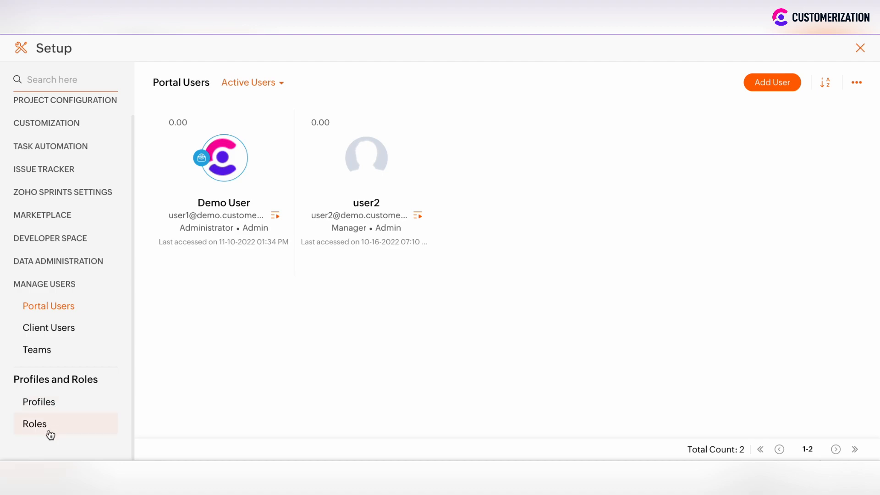
Add a role named Intern to the Roles list, abandoning an Employee rename
{"action": "left_click", "coordinate": [35, 424]}
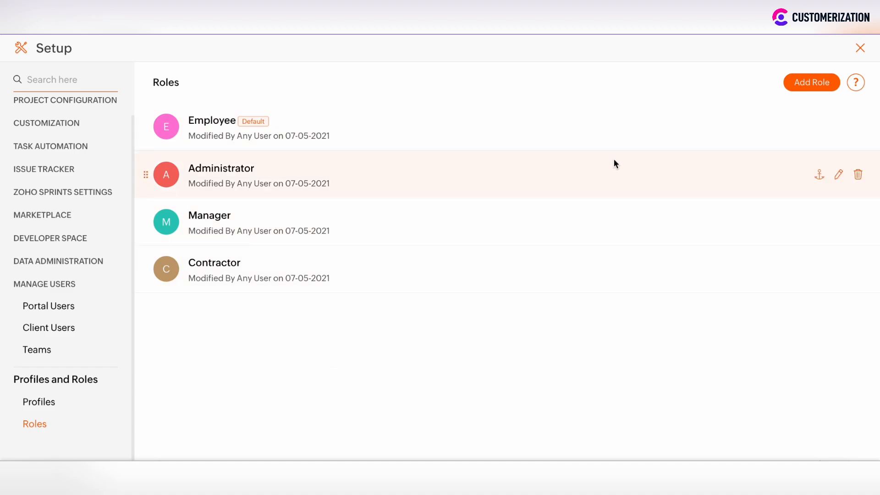
{"action": "left_click", "coordinate": [838, 127]}
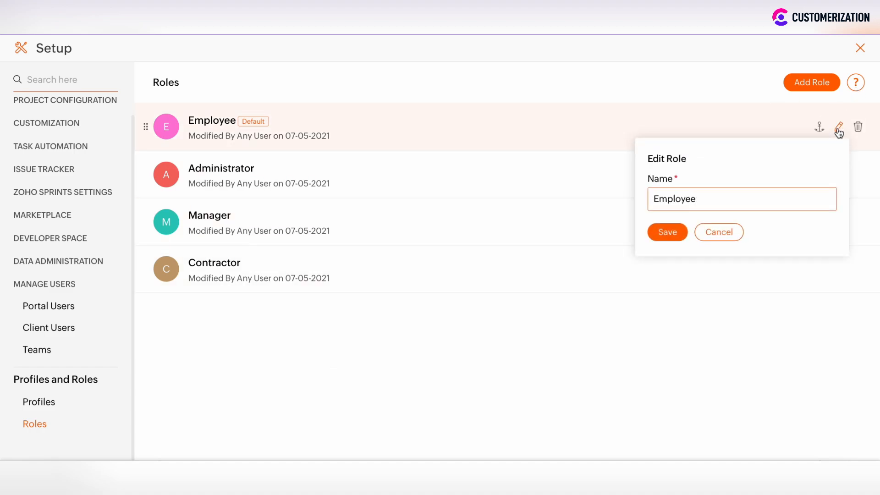
{"action": "mouse_move", "coordinate": [719, 236]}
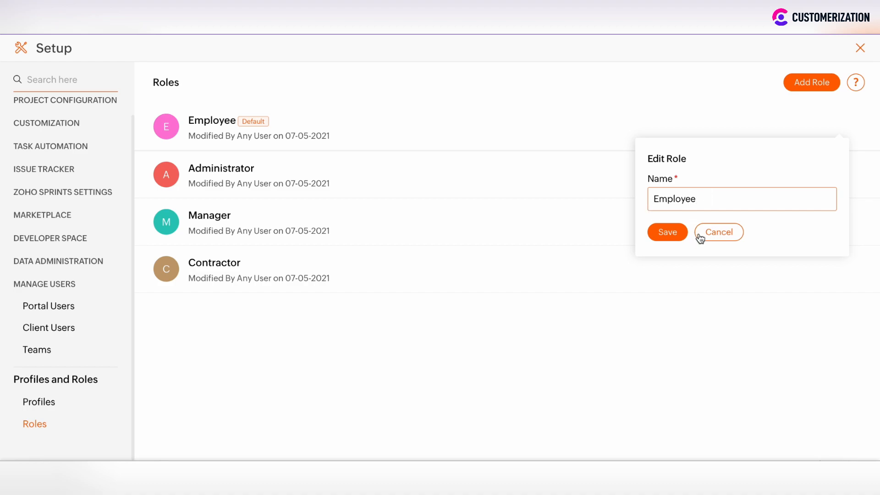
{"action": "left_click", "coordinate": [719, 232]}
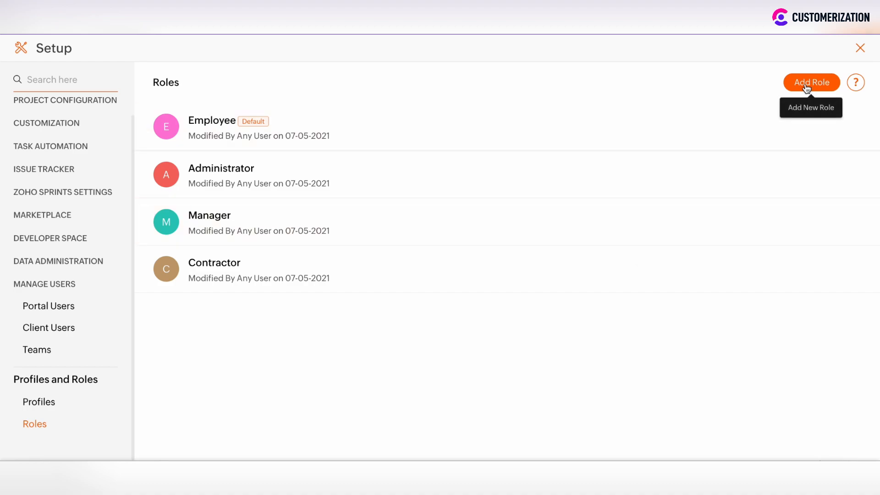
{"action": "type", "text": "Intern"}
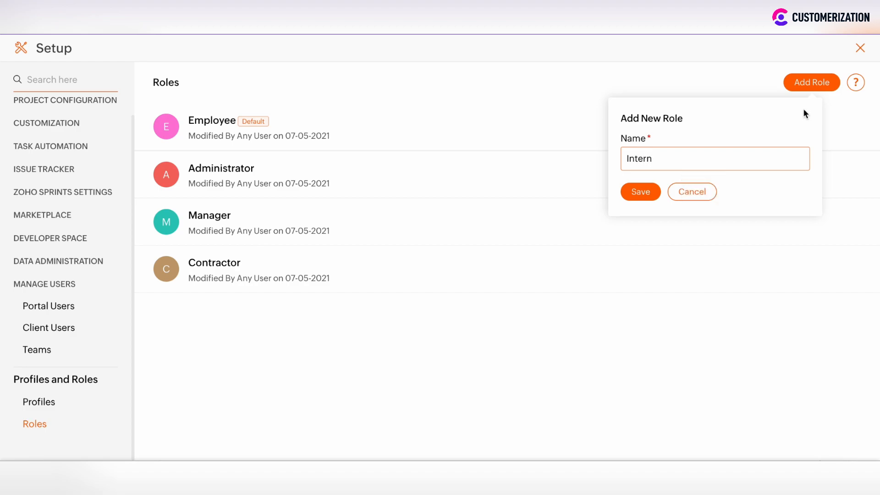
{"action": "left_click", "coordinate": [641, 192]}
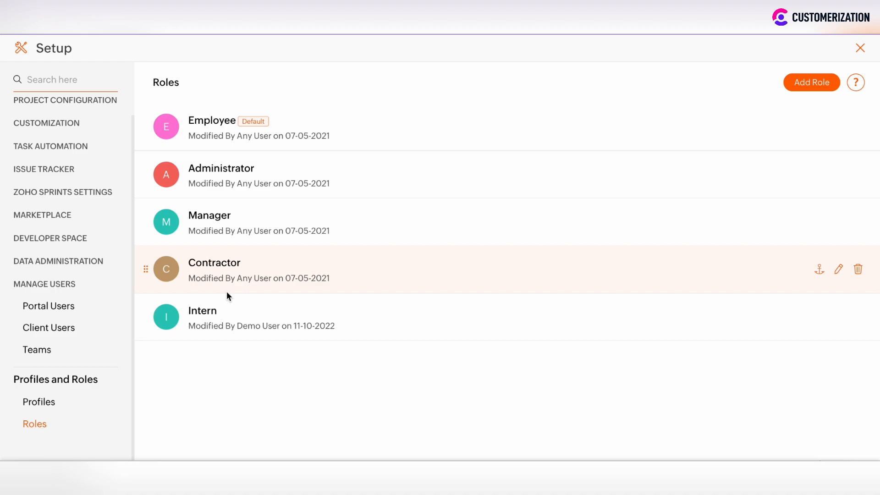
Show the Profiles list under Profiles and Roles
{"action": "left_click", "coordinate": [39, 402]}
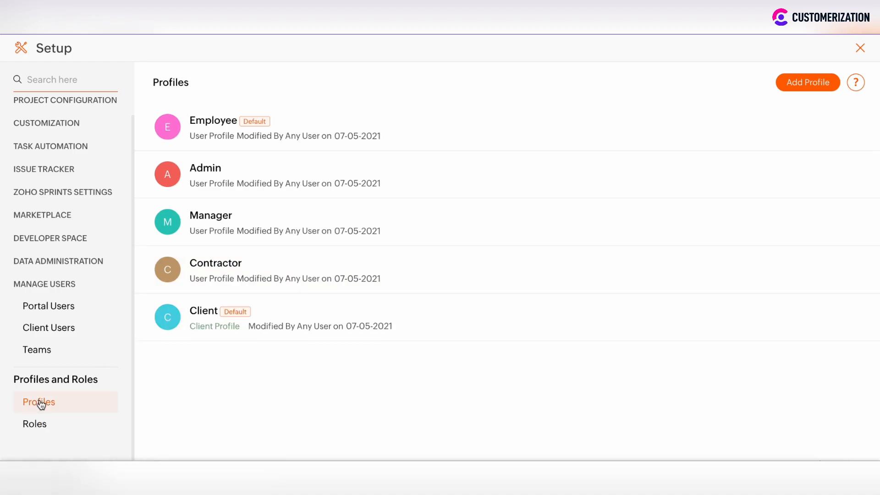
{"action": "mouse_move", "coordinate": [320, 337]}
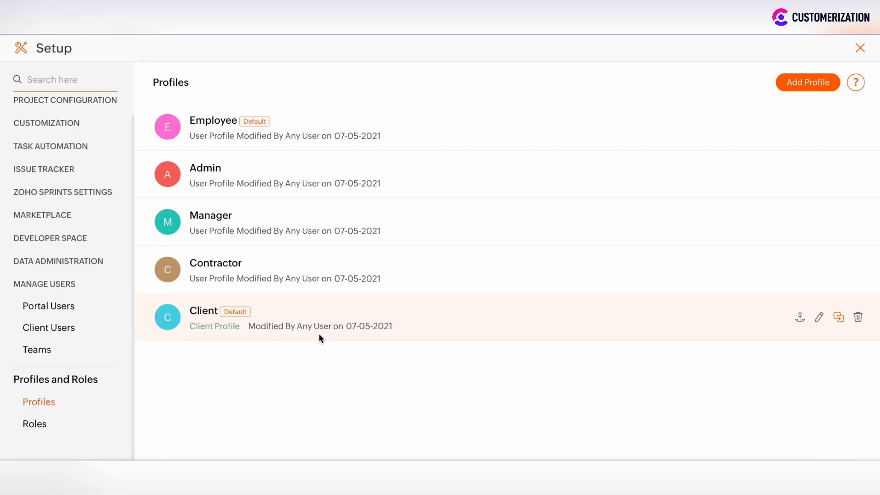
{"action": "mouse_move", "coordinate": [472, 135]}
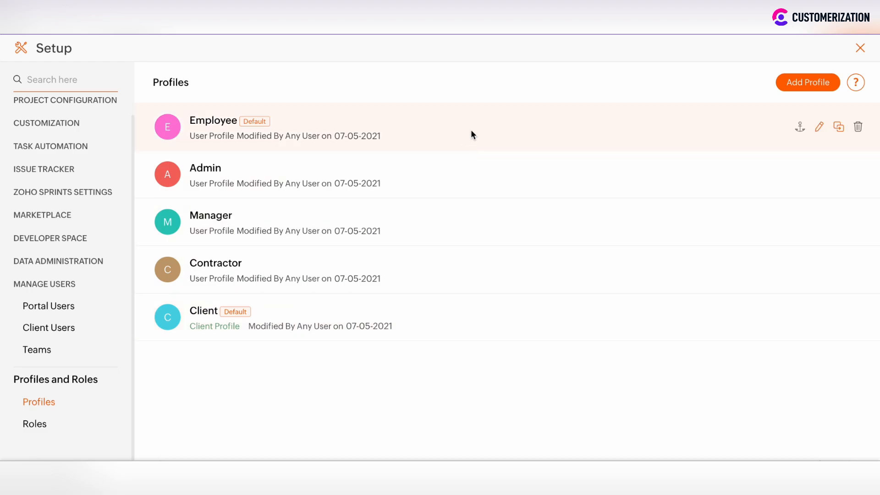
{"action": "mouse_move", "coordinate": [819, 126]}
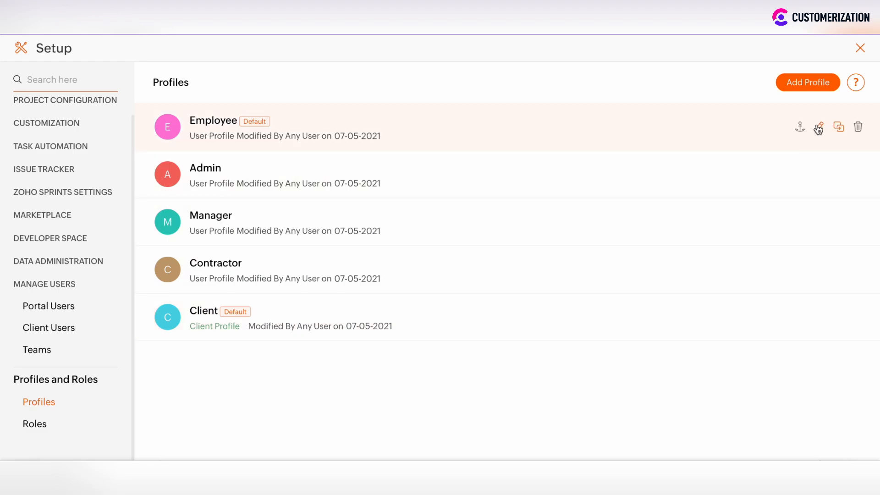
Try enabling extra Employee profile permissions, then discard the changes unsaved
{"action": "left_click", "coordinate": [819, 127]}
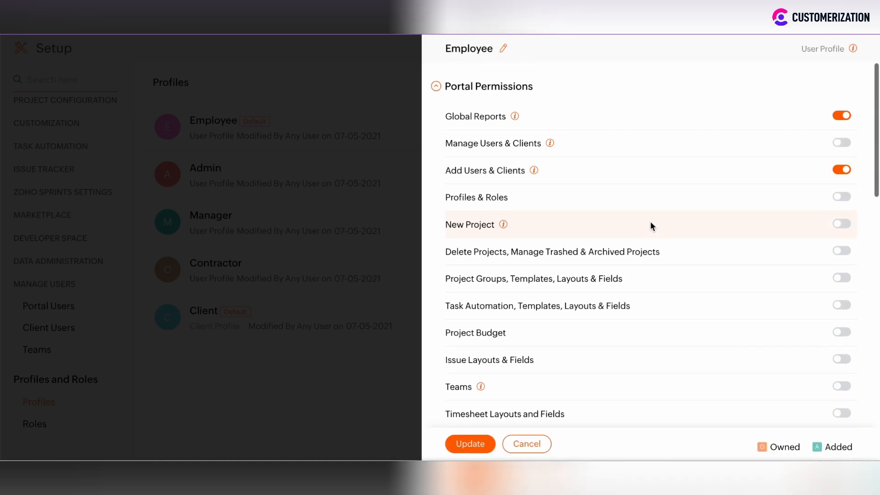
{"action": "mouse_move", "coordinate": [842, 144]}
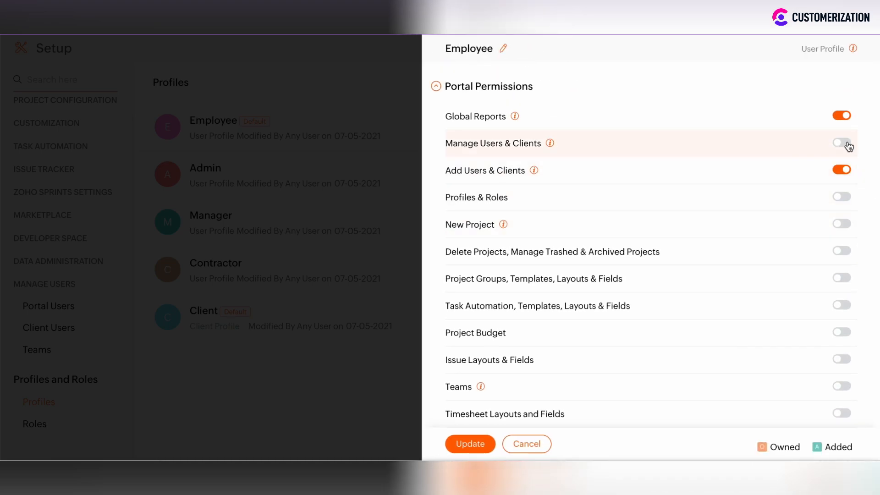
{"action": "left_click", "coordinate": [840, 143]}
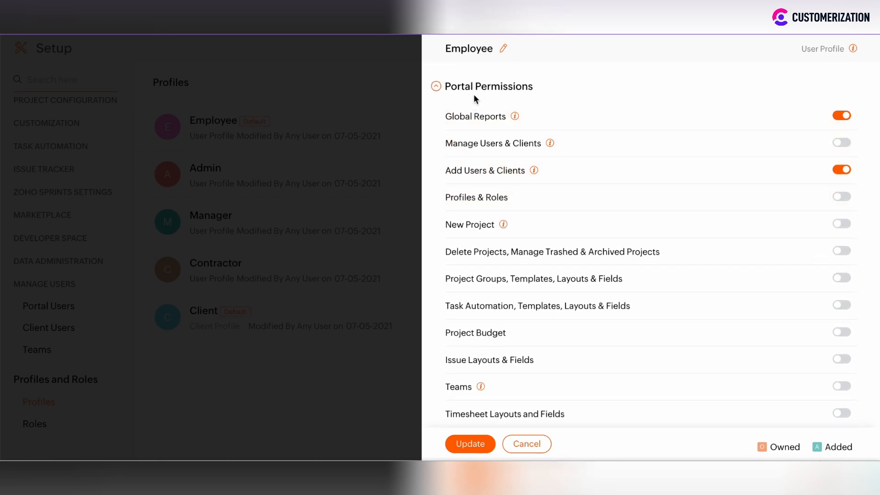
{"action": "scroll", "scroll_direction": "down", "scroll_amount": 3}
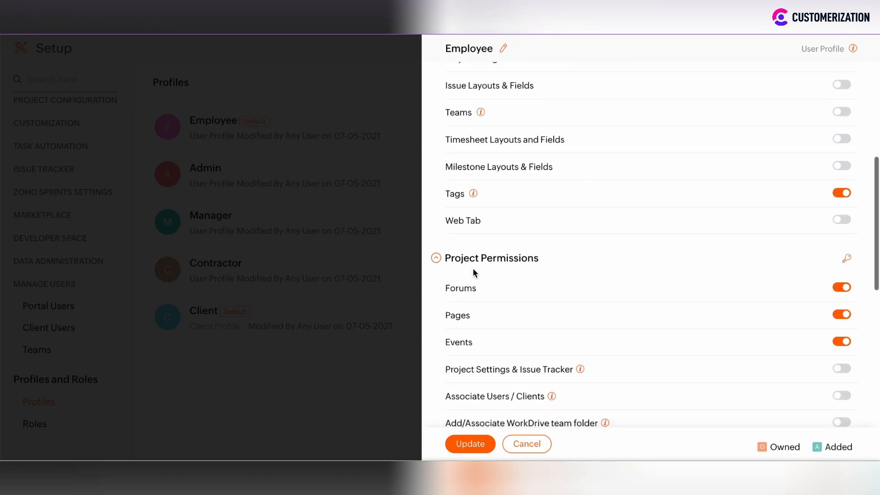
{"action": "scroll", "scroll_direction": "down", "scroll_amount": 3}
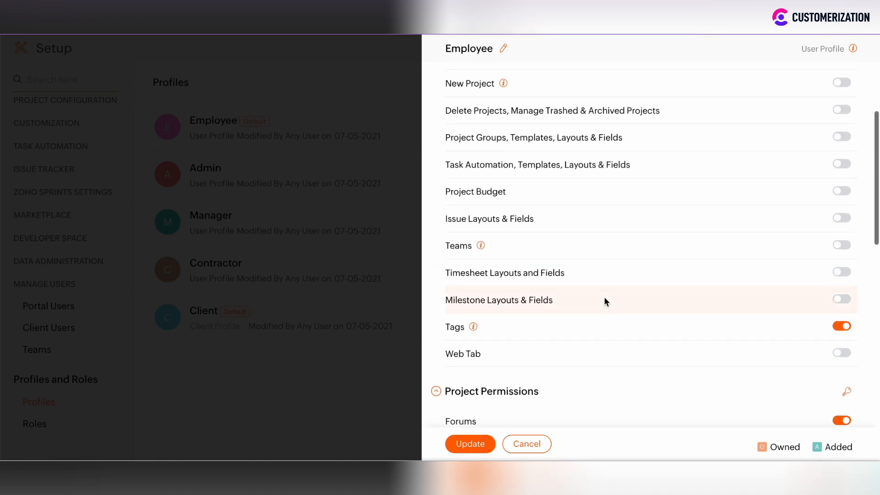
{"action": "left_click", "coordinate": [840, 191]}
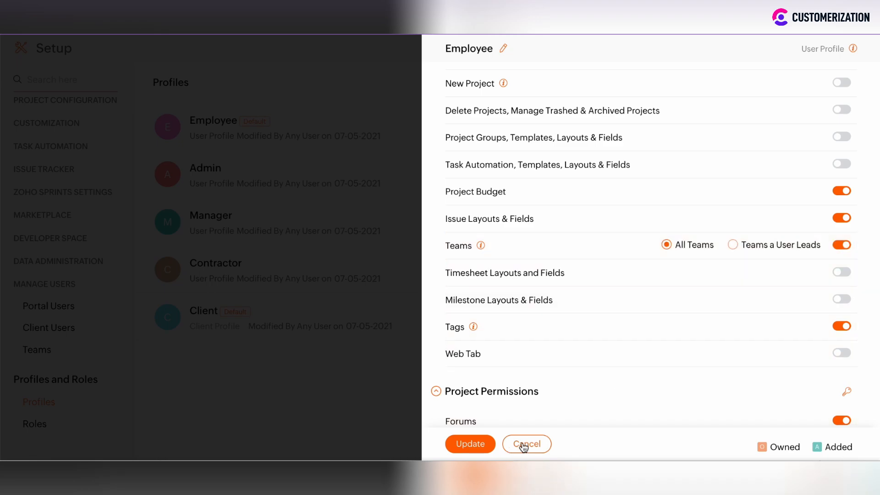
{"action": "left_click", "coordinate": [526, 444]}
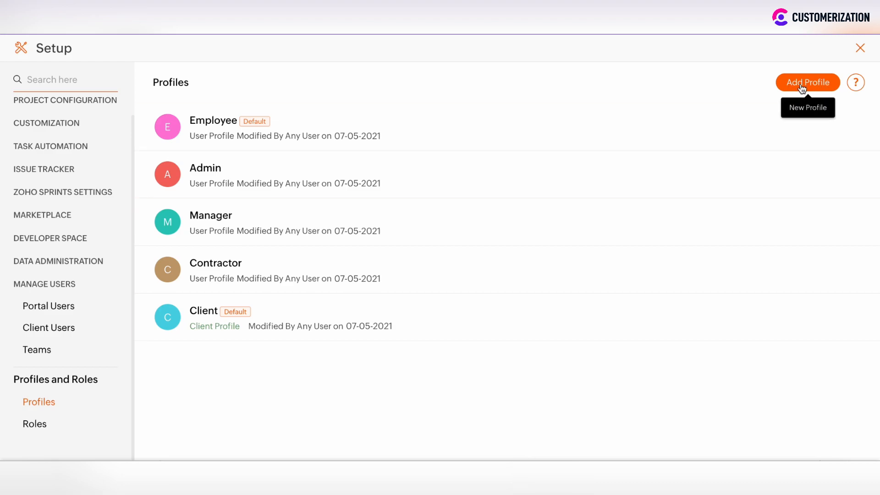
Start a new profile named 'New', keeping the User Profile type
{"action": "left_click", "coordinate": [807, 82]}
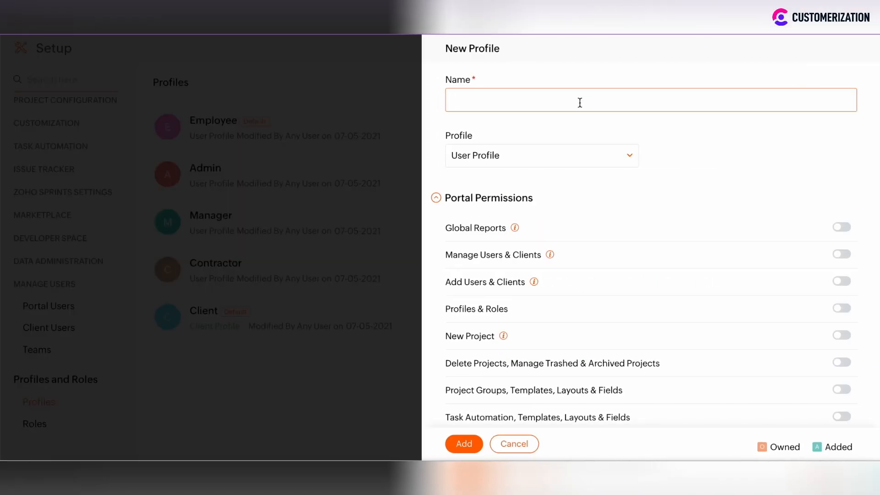
{"action": "type", "text": "New"}
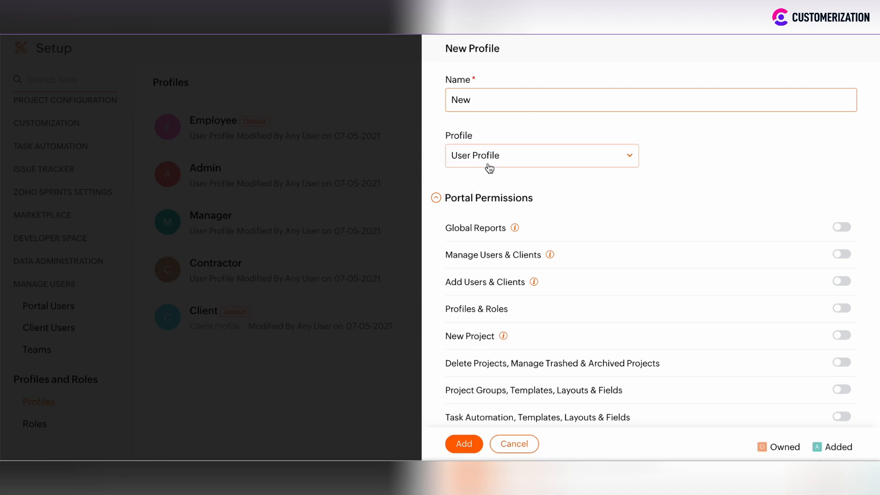
{"action": "left_click", "coordinate": [540, 155]}
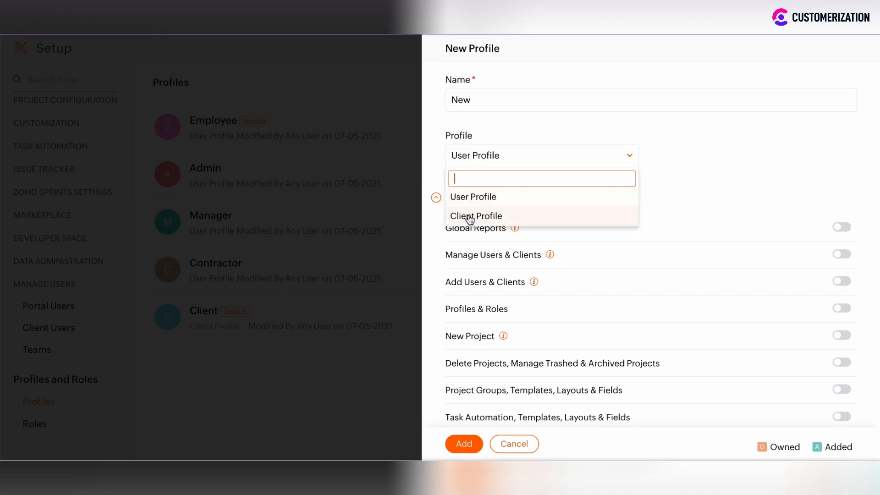
{"action": "left_click", "coordinate": [542, 156]}
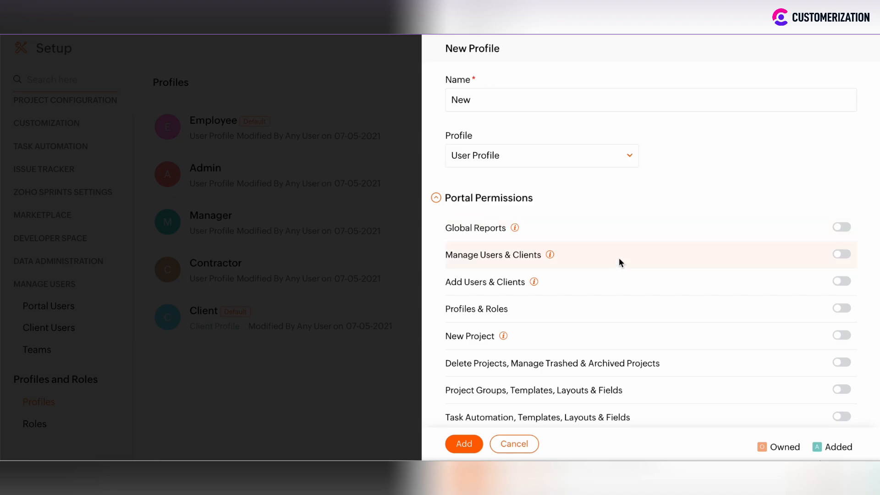
{"action": "scroll", "scroll_direction": "down", "scroll_amount": 3}
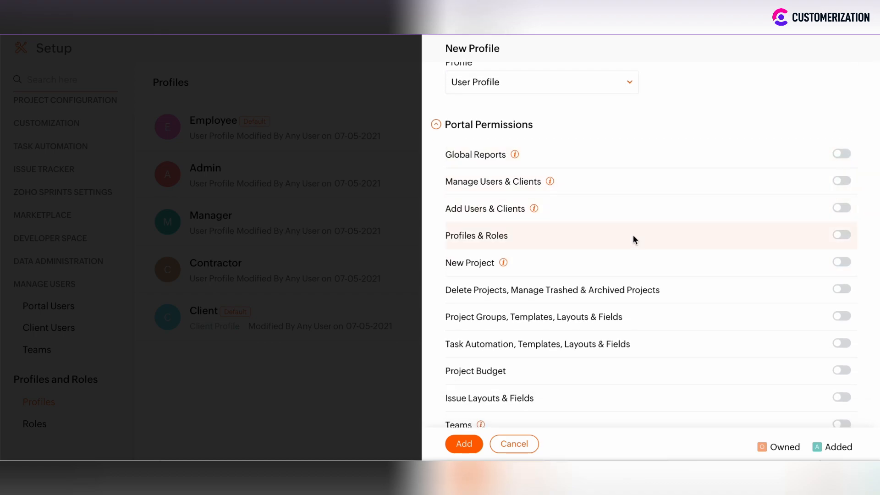
{"action": "scroll", "scroll_direction": "down", "scroll_amount": 3}
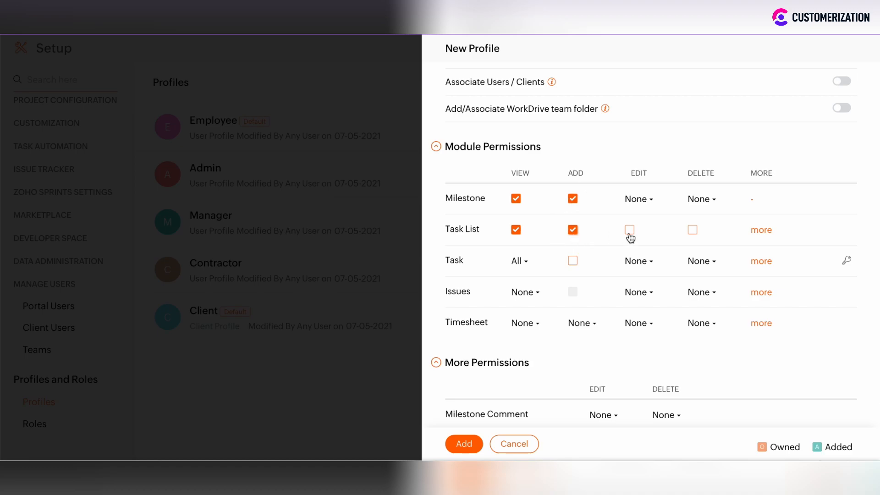
Enable task module, report and user-management permissions for New and add it
{"action": "left_click", "coordinate": [629, 230]}
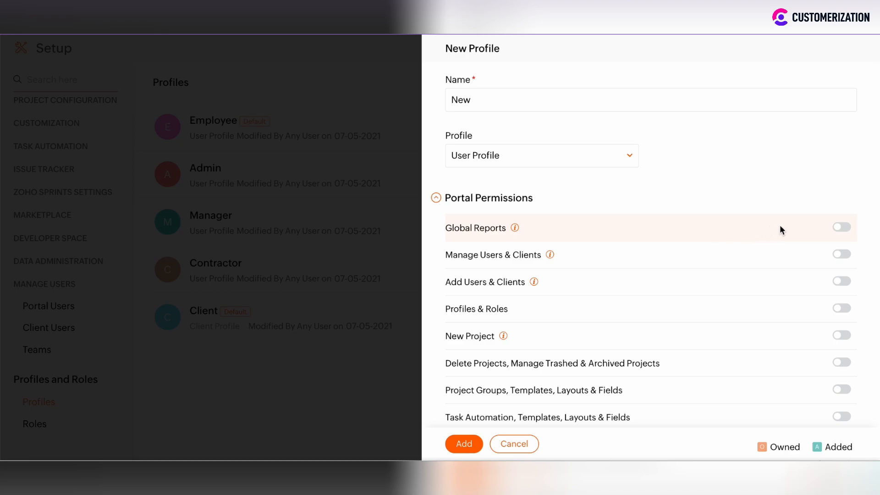
{"action": "left_click", "coordinate": [841, 255]}
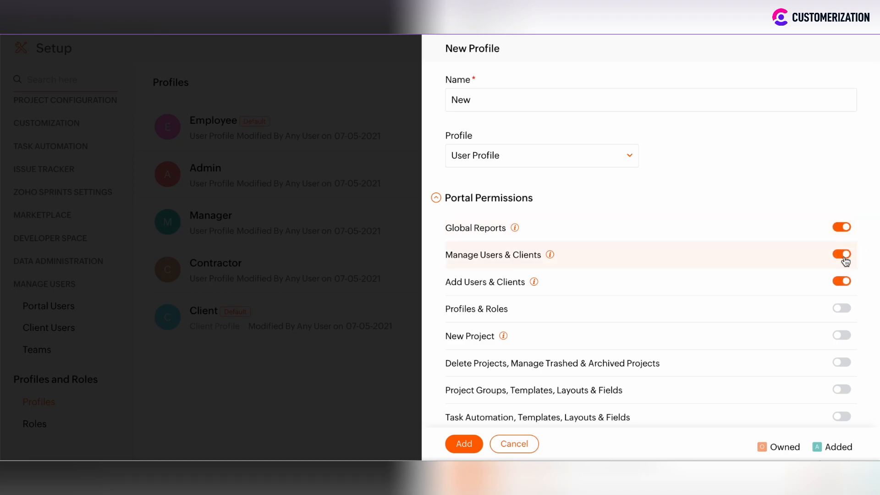
{"action": "scroll", "scroll_direction": "down", "scroll_amount": 3}
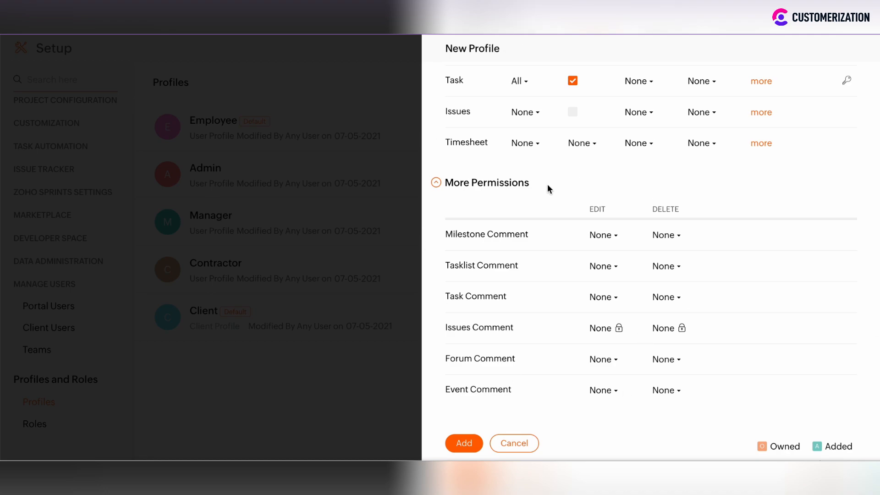
{"action": "left_click", "coordinate": [463, 443]}
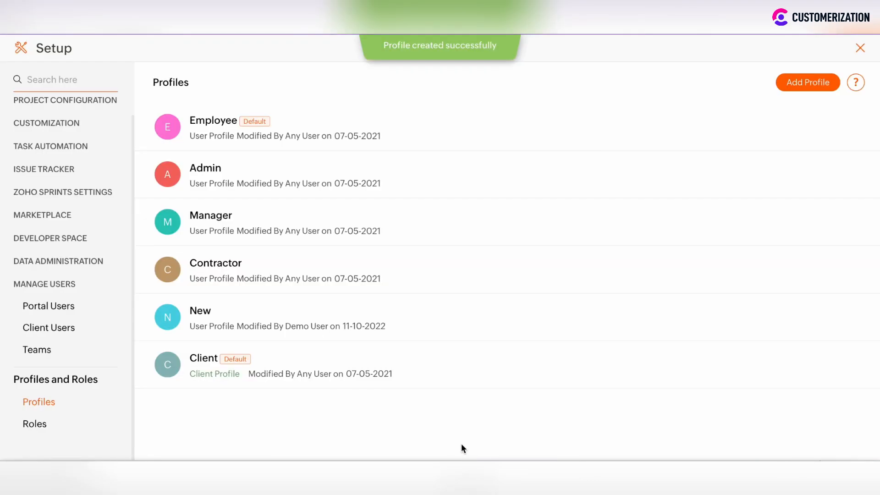
{"action": "mouse_move", "coordinate": [210, 311]}
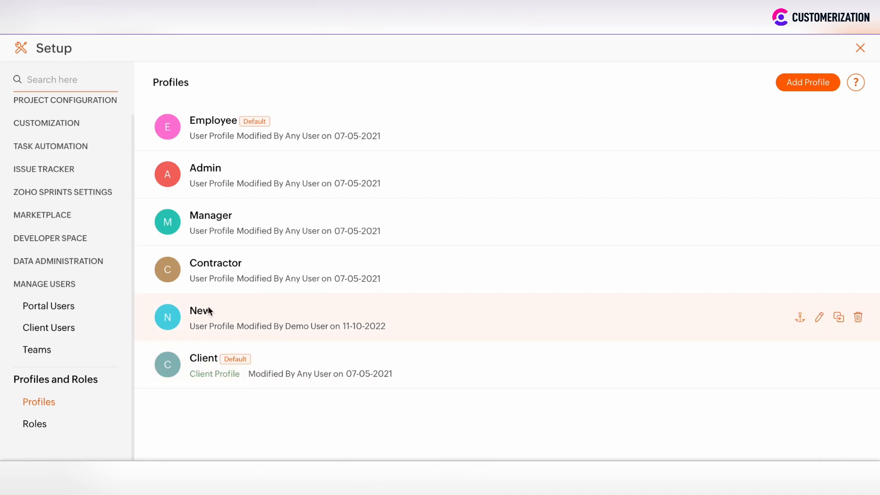
{"action": "mouse_move", "coordinate": [221, 311]}
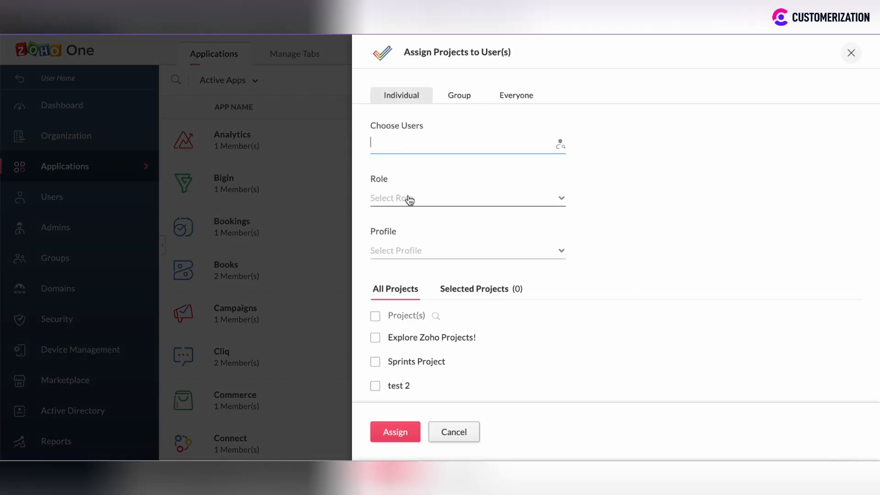
Pick role Intern and profile New in the Assign Projects to User(s) form
{"action": "left_click", "coordinate": [467, 197]}
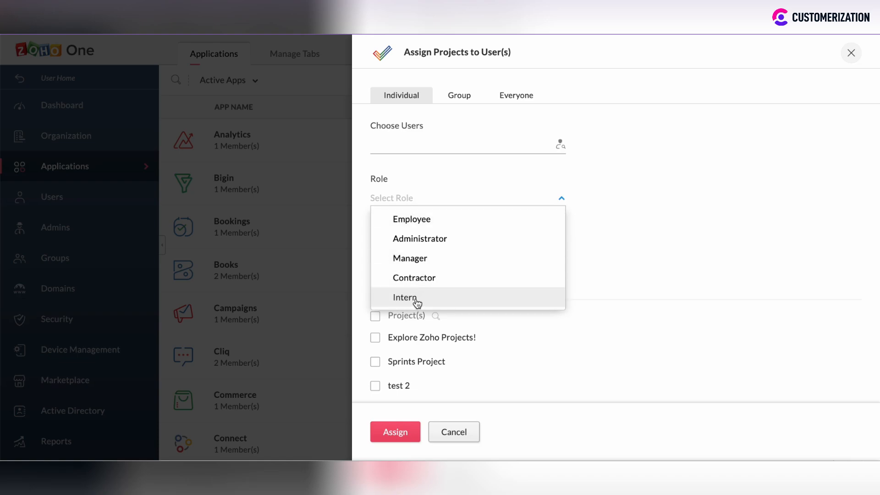
{"action": "left_click", "coordinate": [405, 297]}
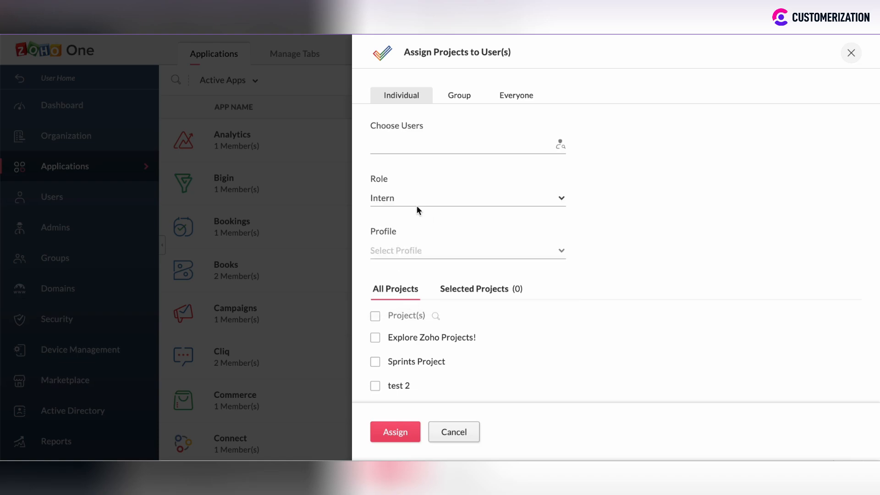
{"action": "left_click", "coordinate": [466, 251]}
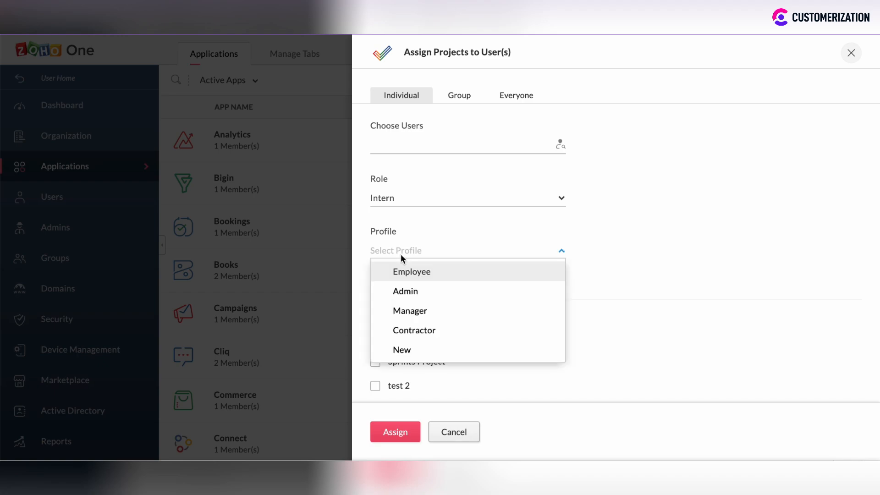
{"action": "left_click", "coordinate": [402, 350]}
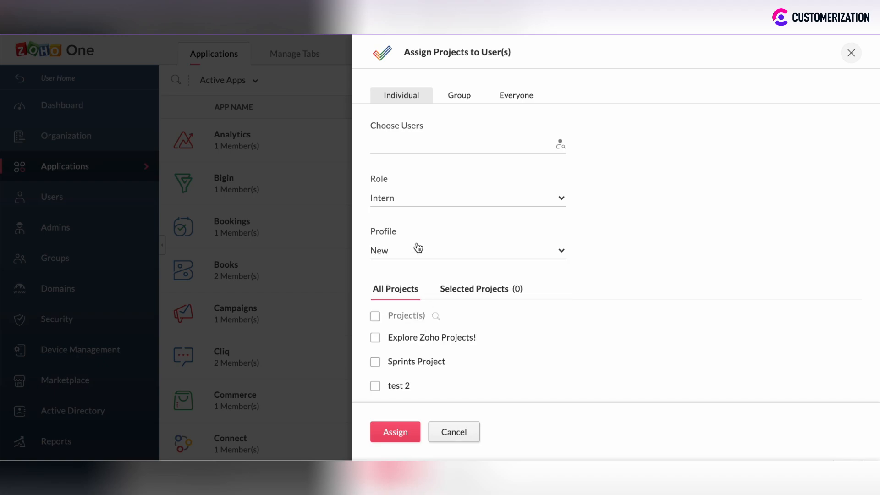
{"action": "mouse_move", "coordinate": [390, 265]}
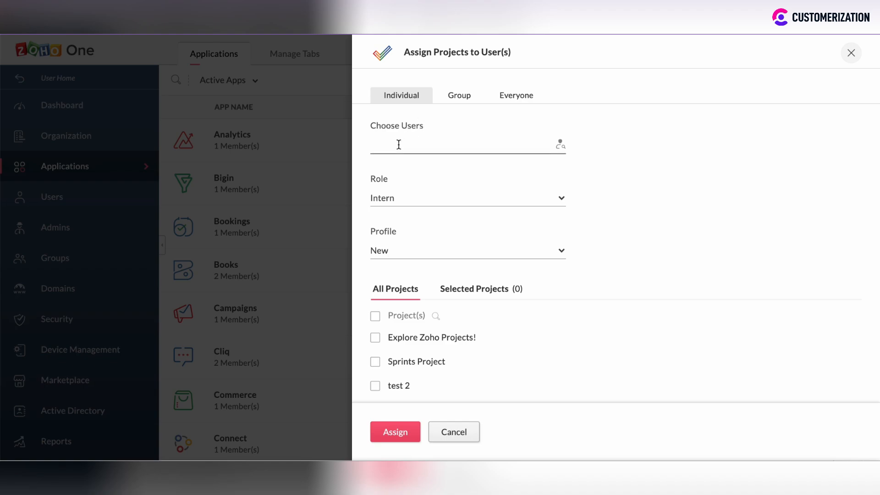
{"action": "scroll", "scroll_direction": "down", "scroll_amount": 3}
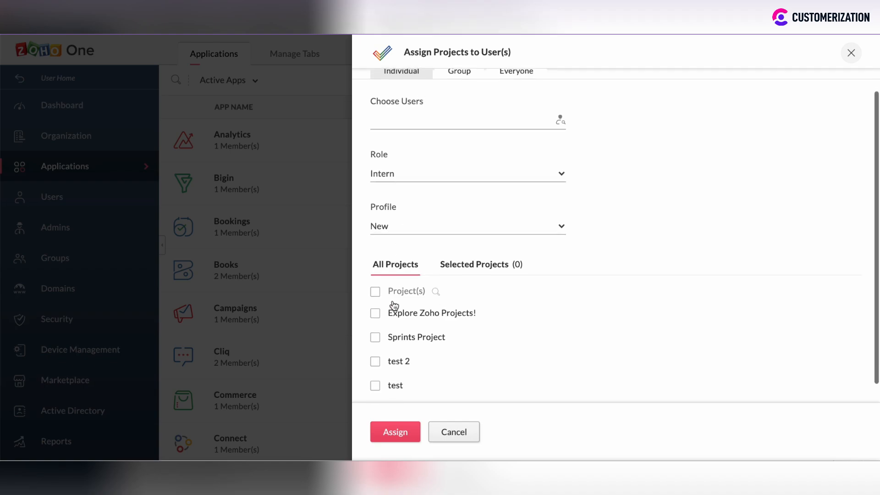